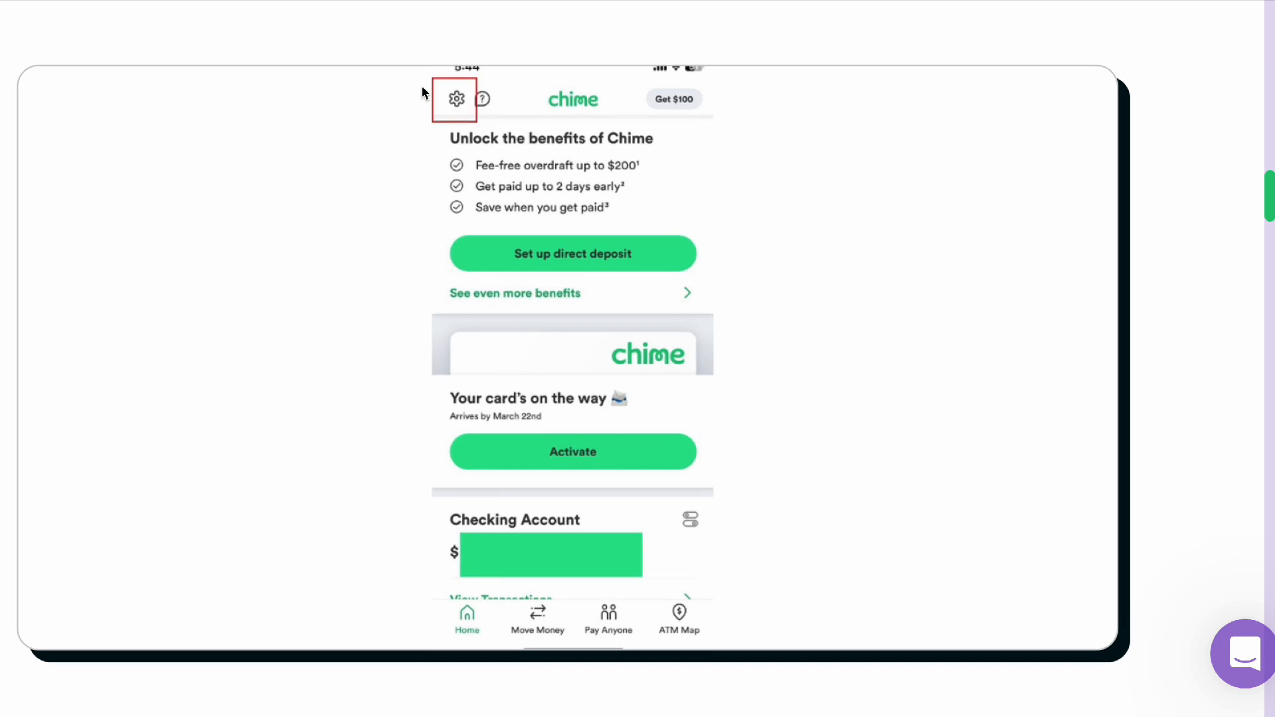
Advance the article past the settings-gear screenshot to the 'Close my account' Personal Info step
left_click(455, 99)
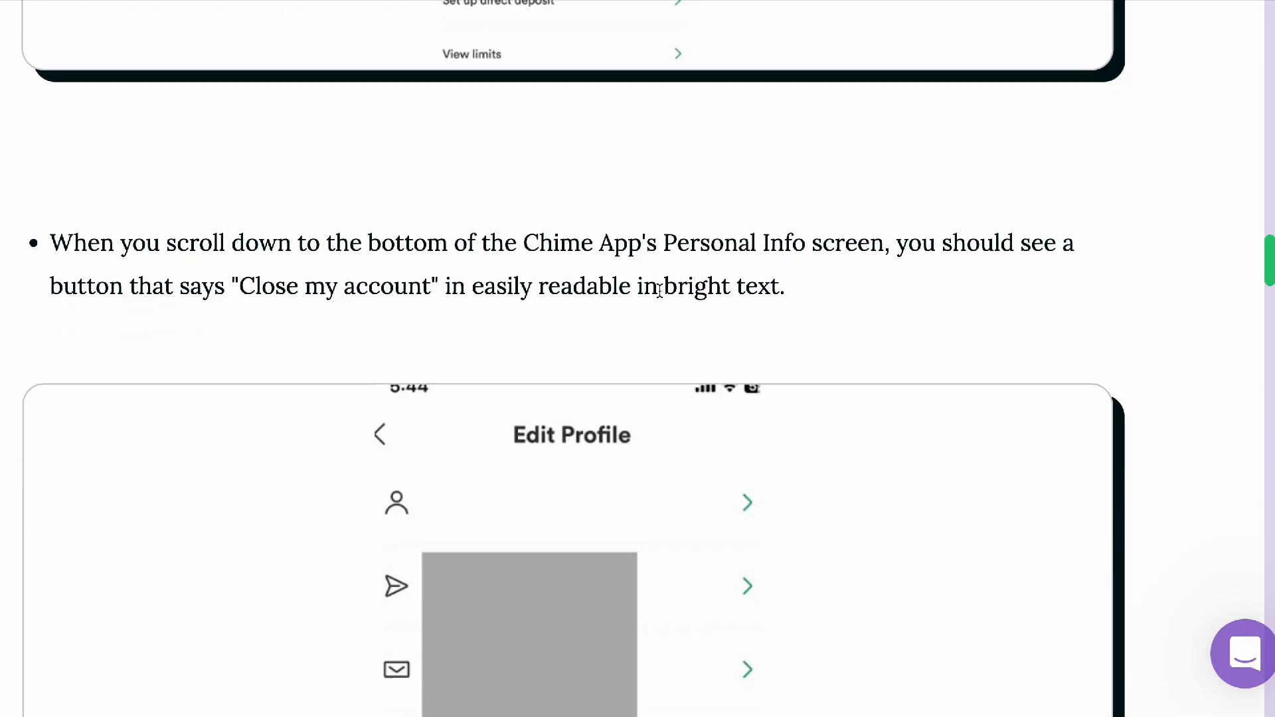
Scroll past the Edit Profile screenshot to the 'Close my account' request-form screenshot
scroll("down", 3)
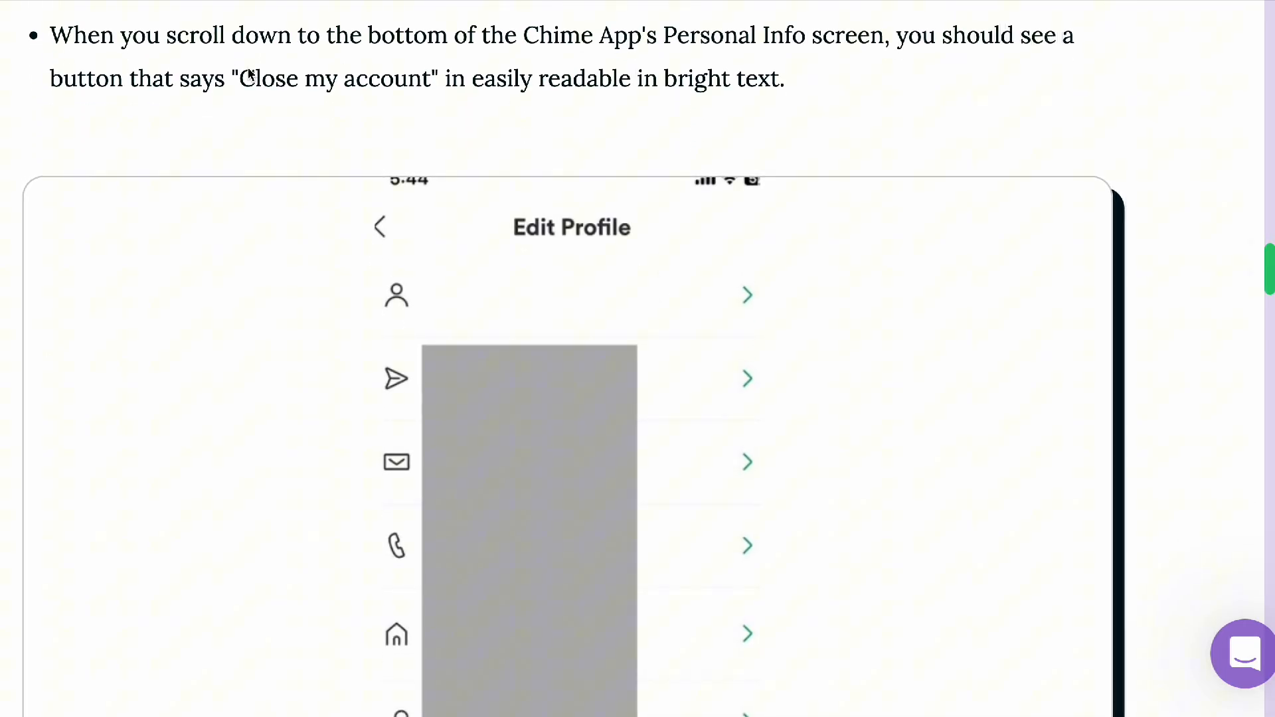
scroll("down", 3)
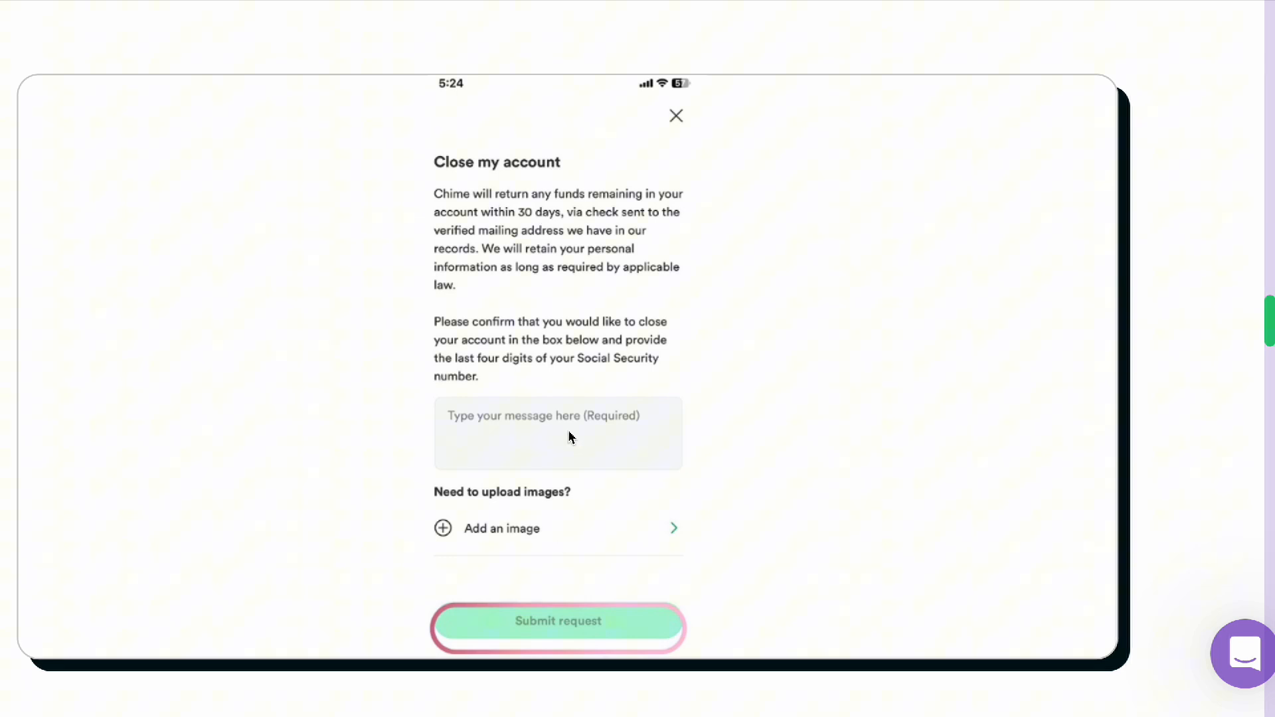
mouse_move(546, 390)
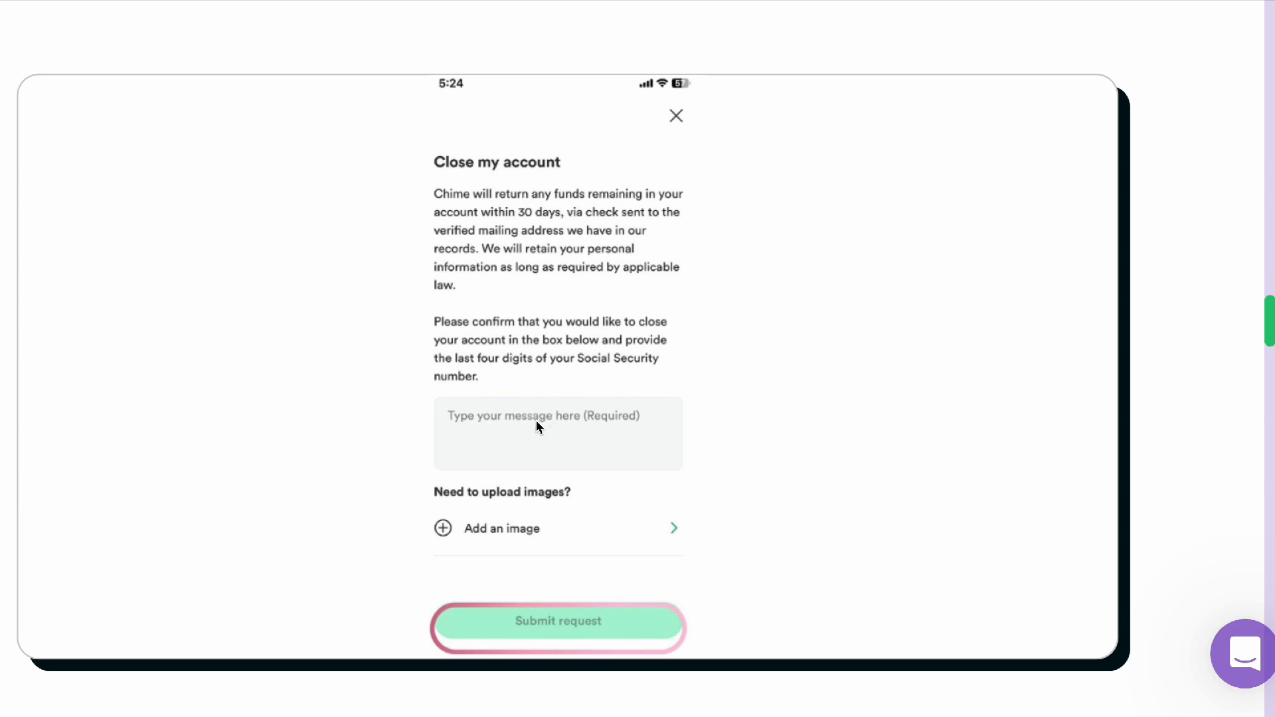
mouse_move(513, 409)
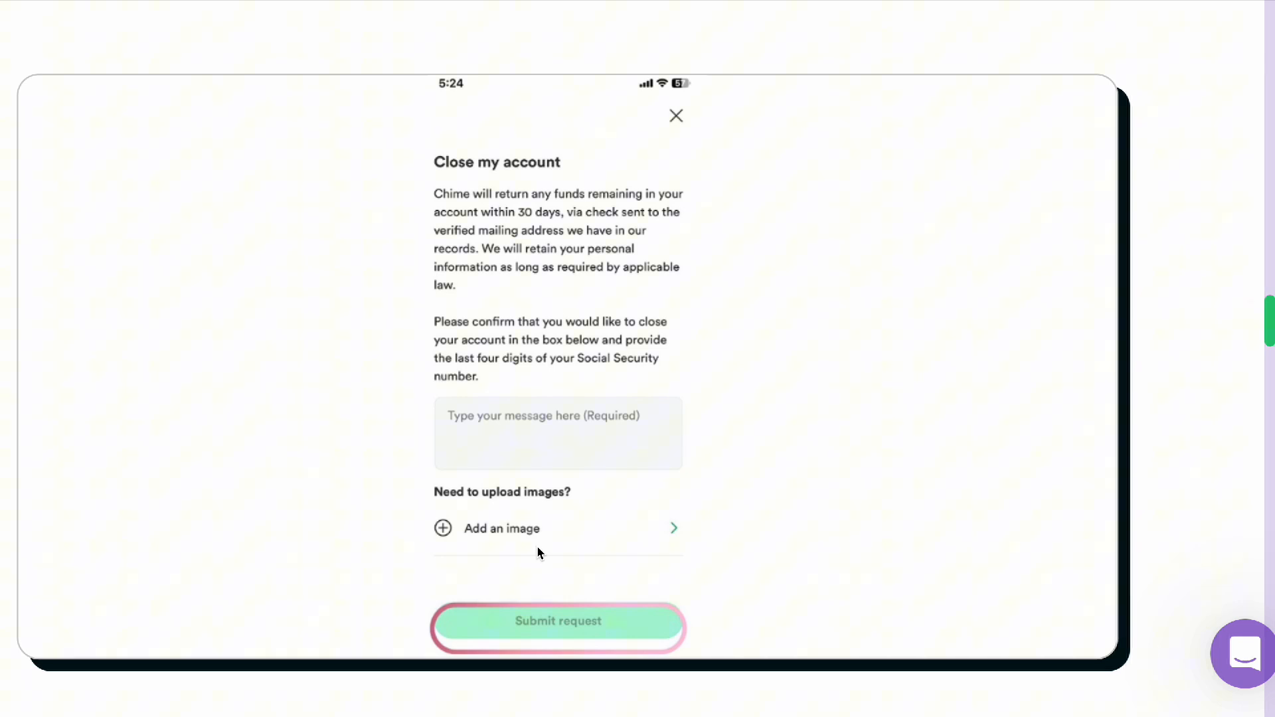
mouse_move(644, 471)
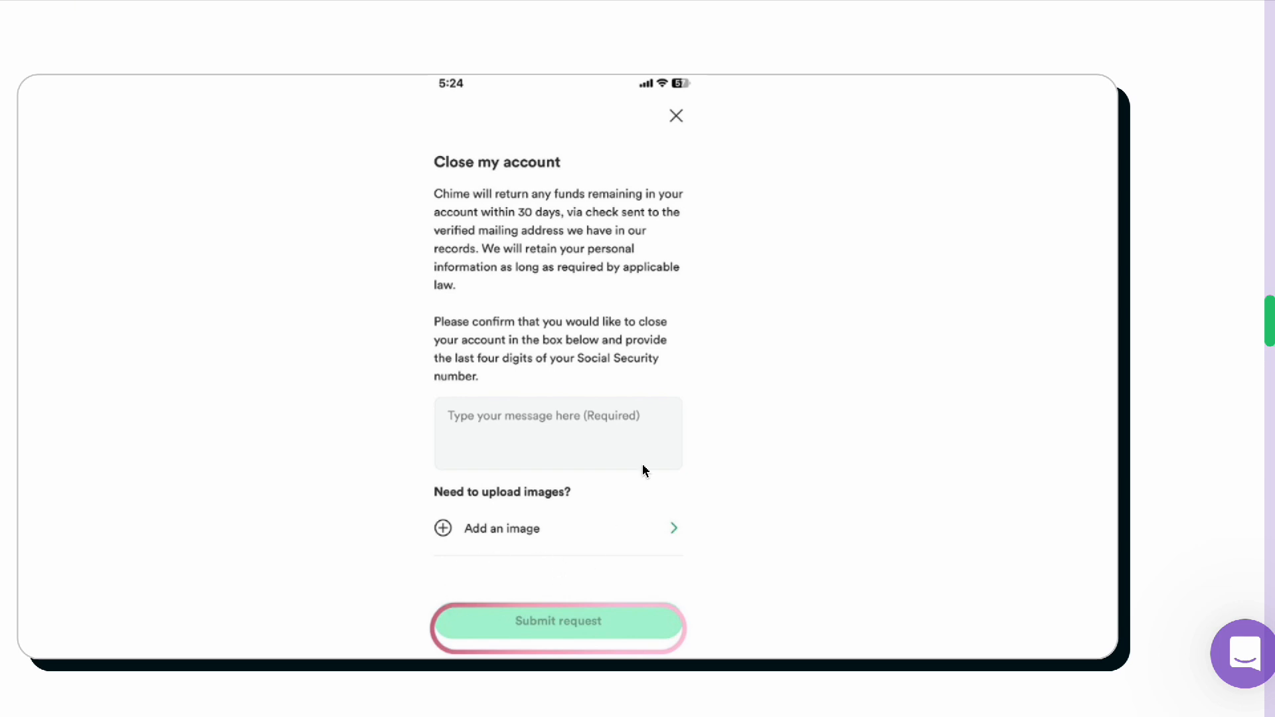